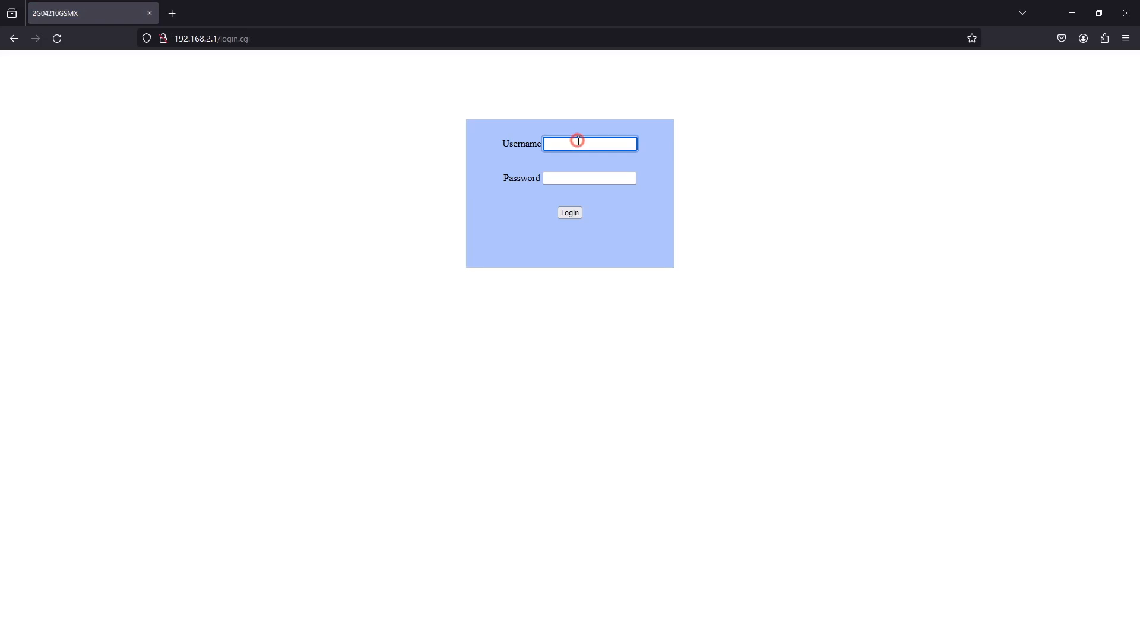
Log in to the switch as admin with the password.
type("•••")
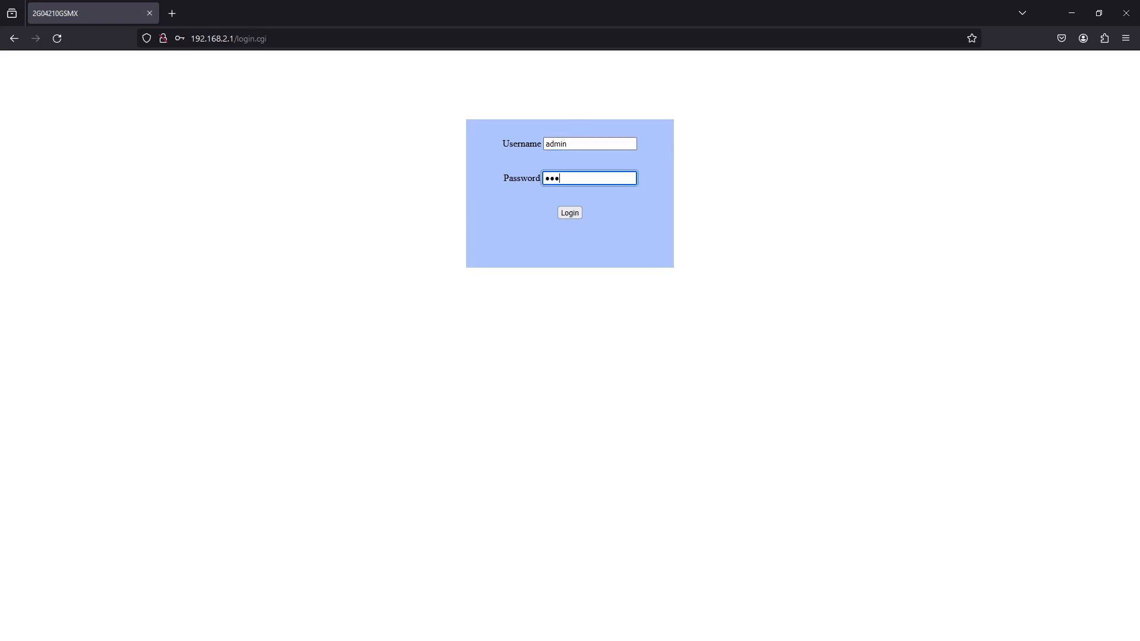
left_click(569, 213)
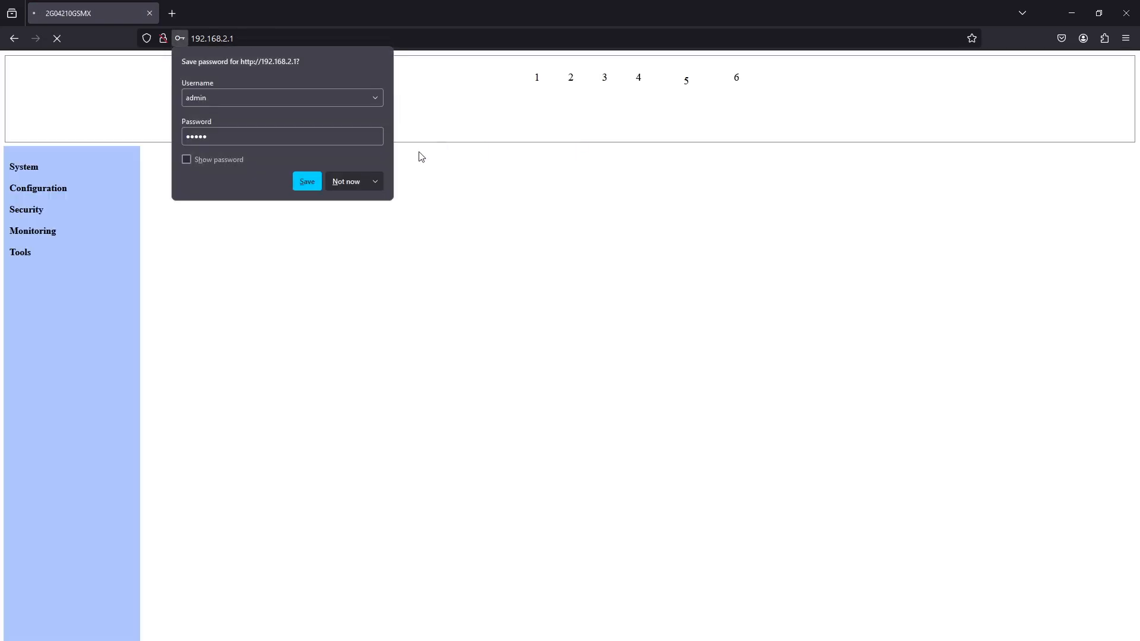
Dismiss the save-password prompt and view the switch's system information summary.
left_click(306, 181)
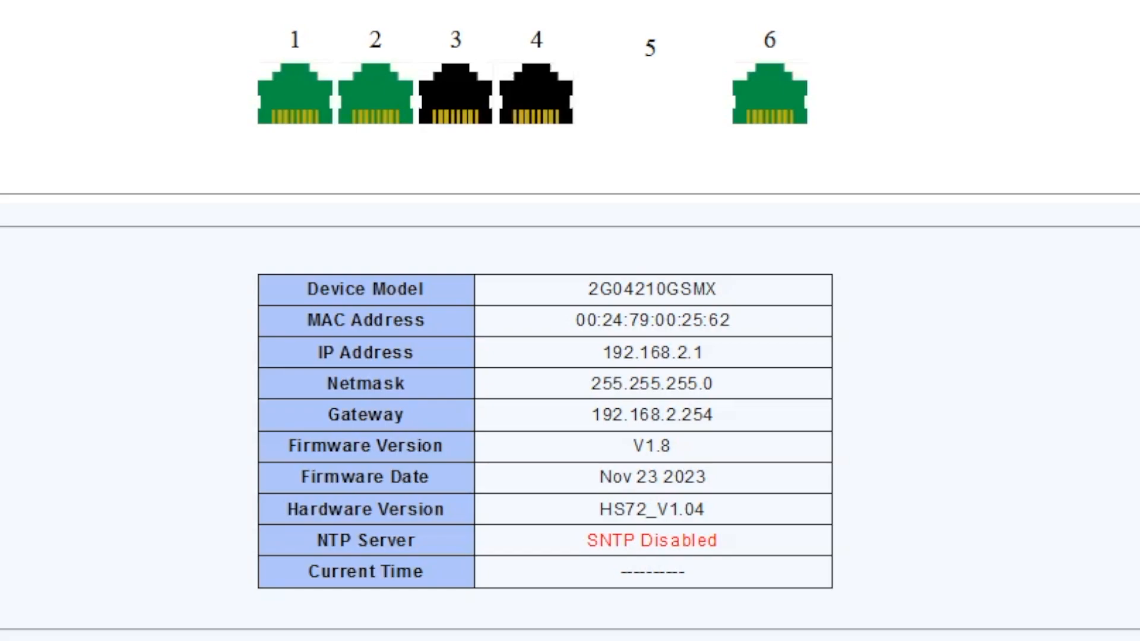
View the IP Setting, SNTP Setting and User Account pages in turn.
left_click(44, 210)
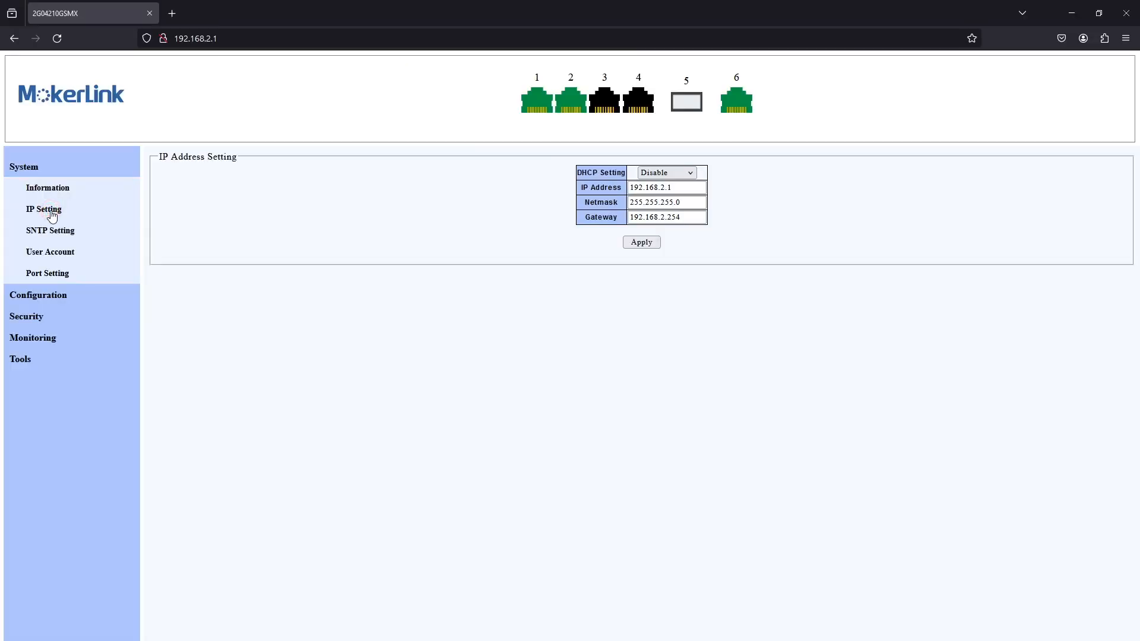
mouse_move(50, 233)
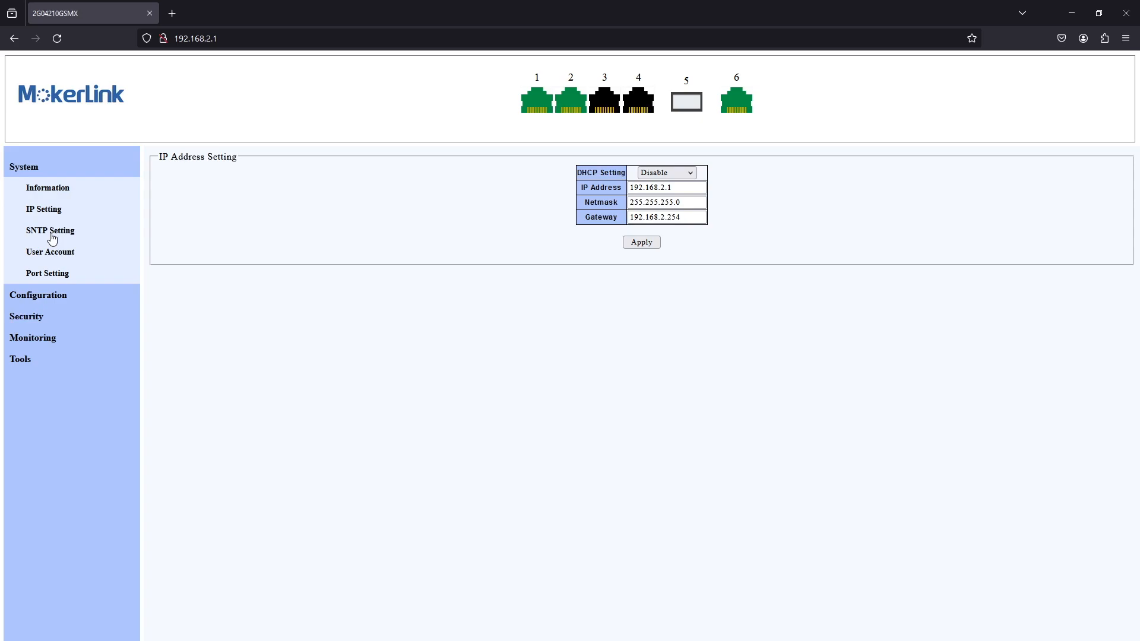
left_click(50, 230)
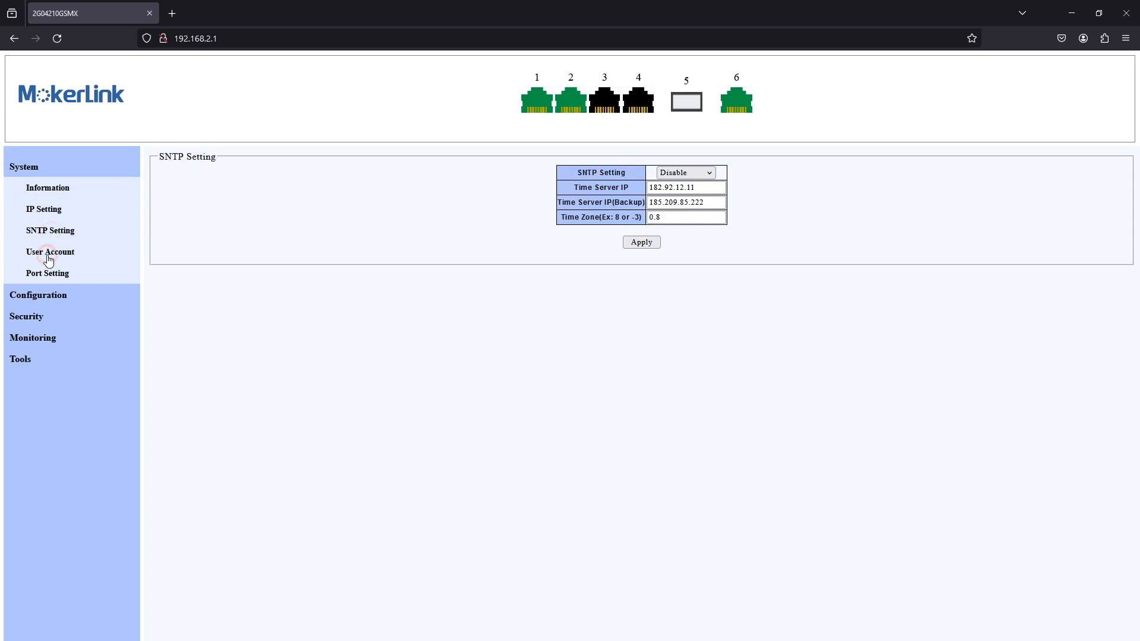
left_click(47, 272)
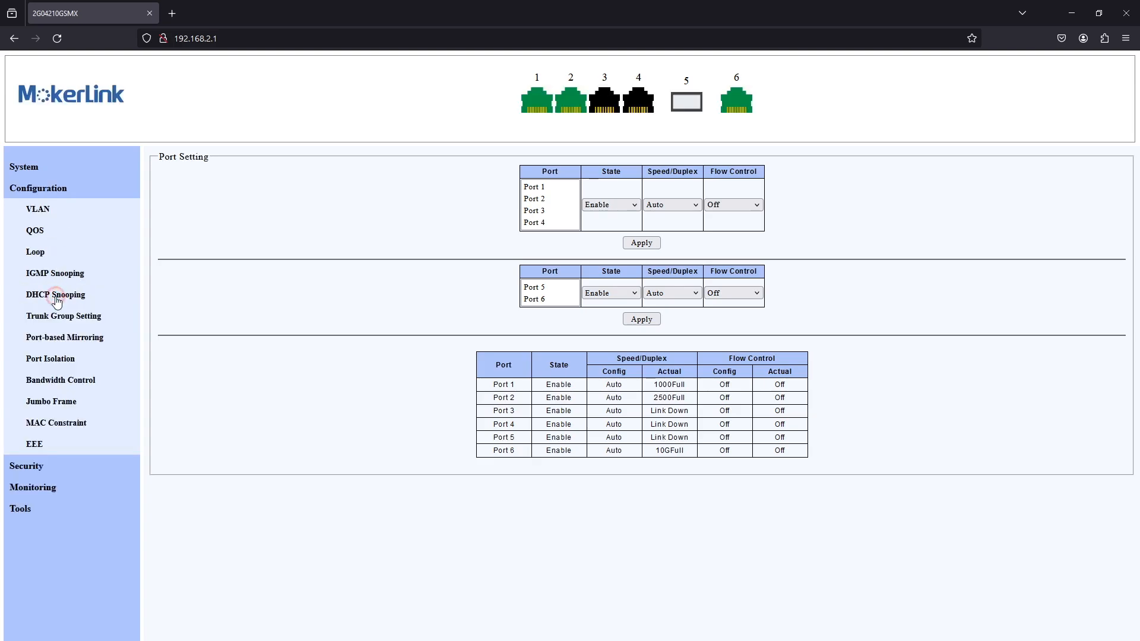
mouse_move(38, 209)
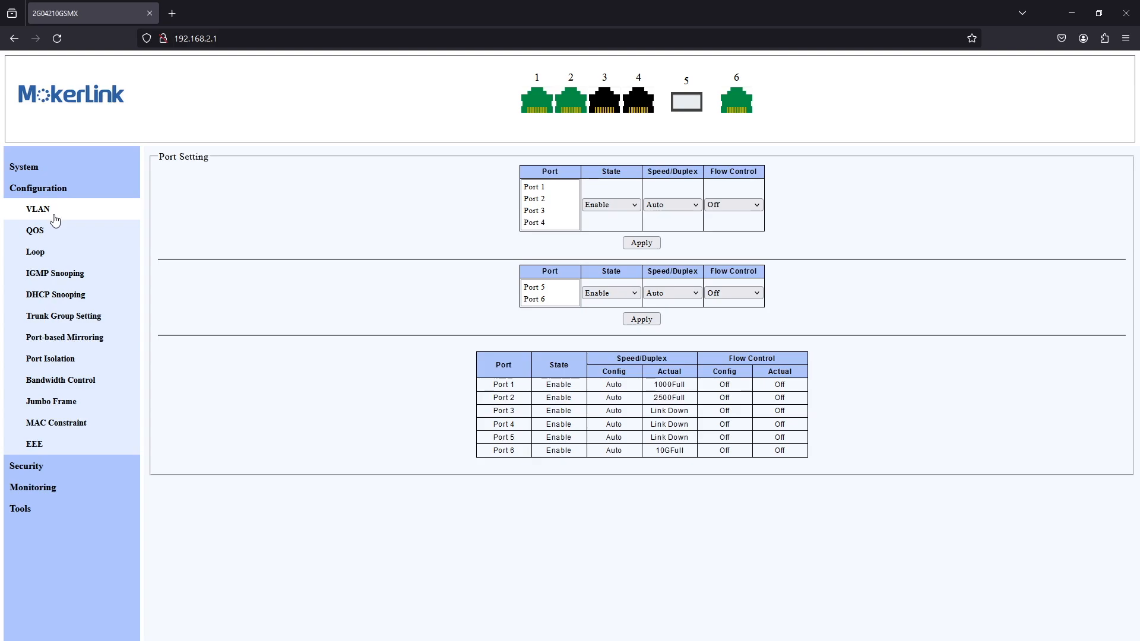
mouse_move(36, 252)
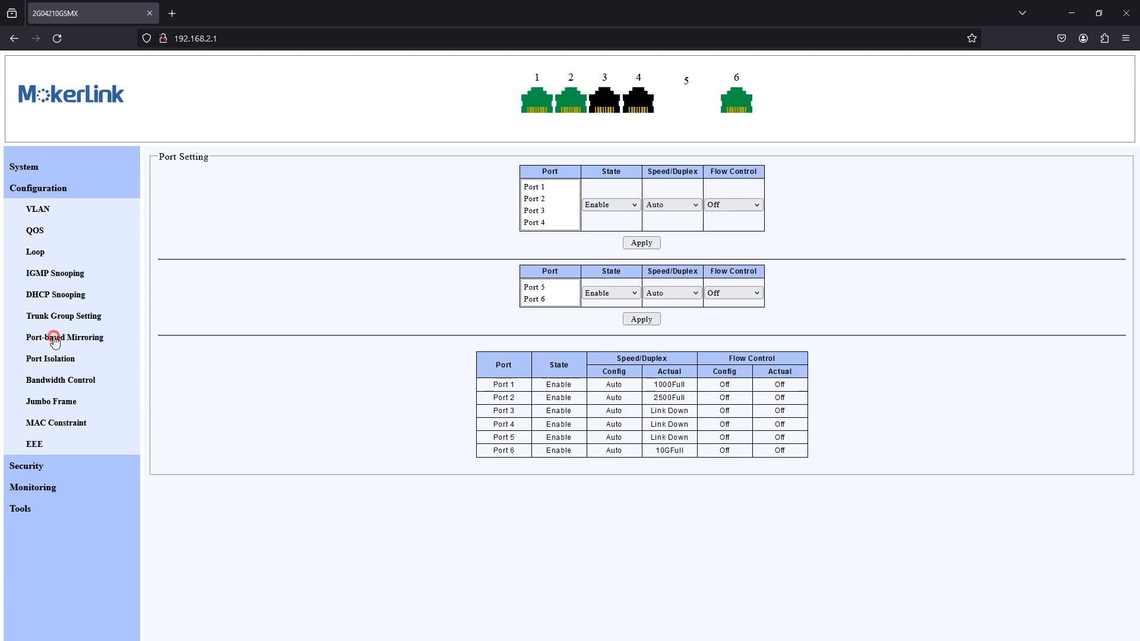
Check port mirroring and the default 802.1Q VLAN 1, then view Port Isolation settings.
left_click(64, 337)
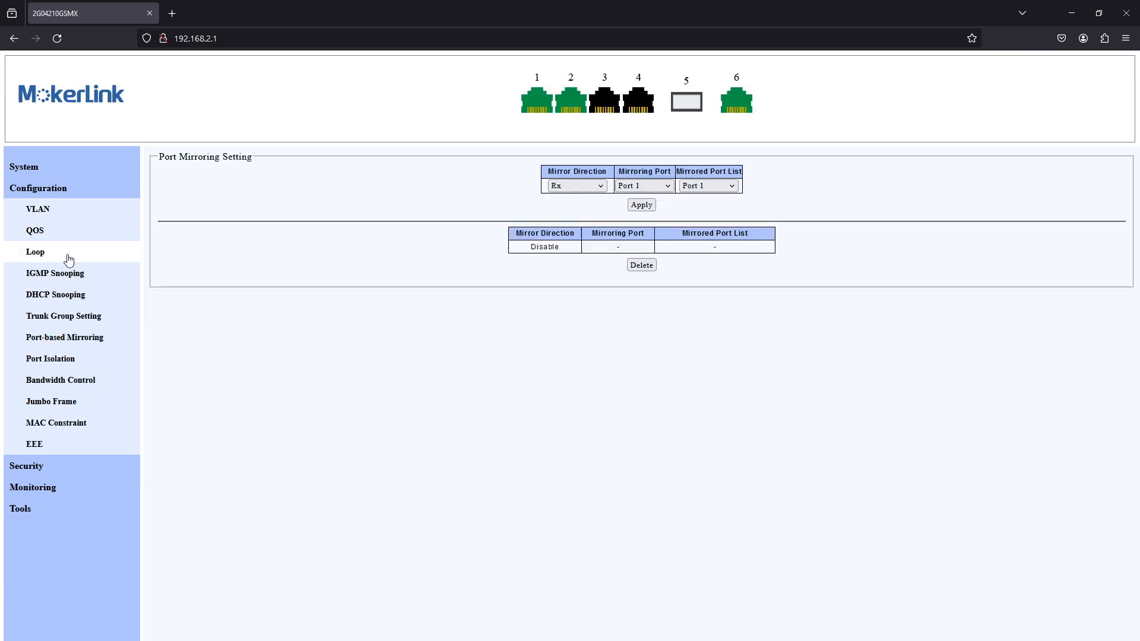
left_click(38, 210)
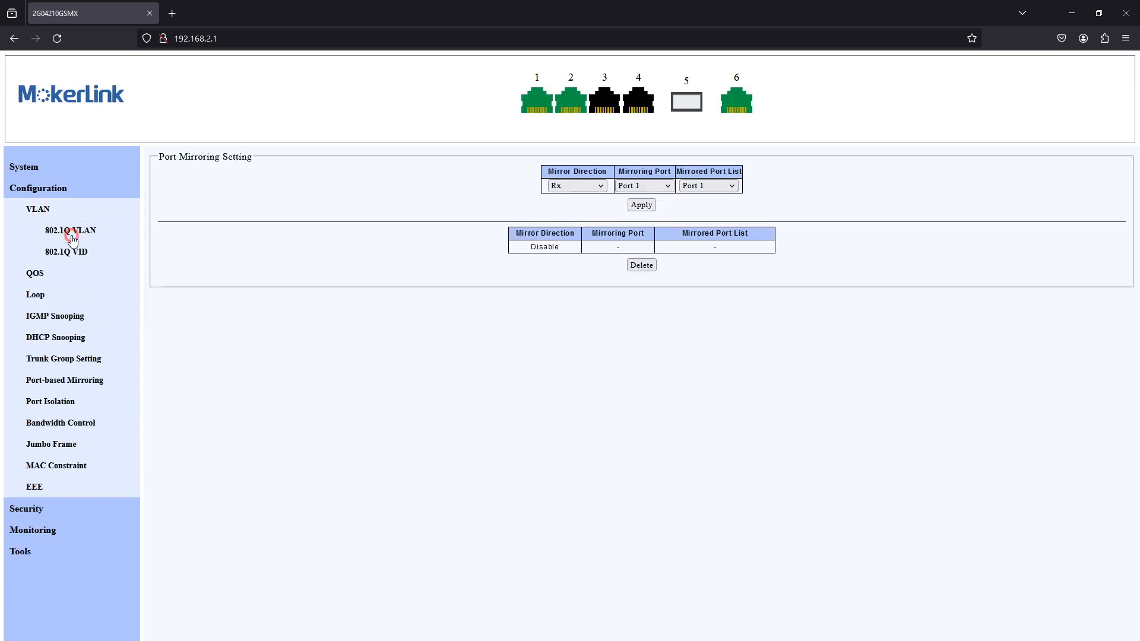
left_click(70, 230)
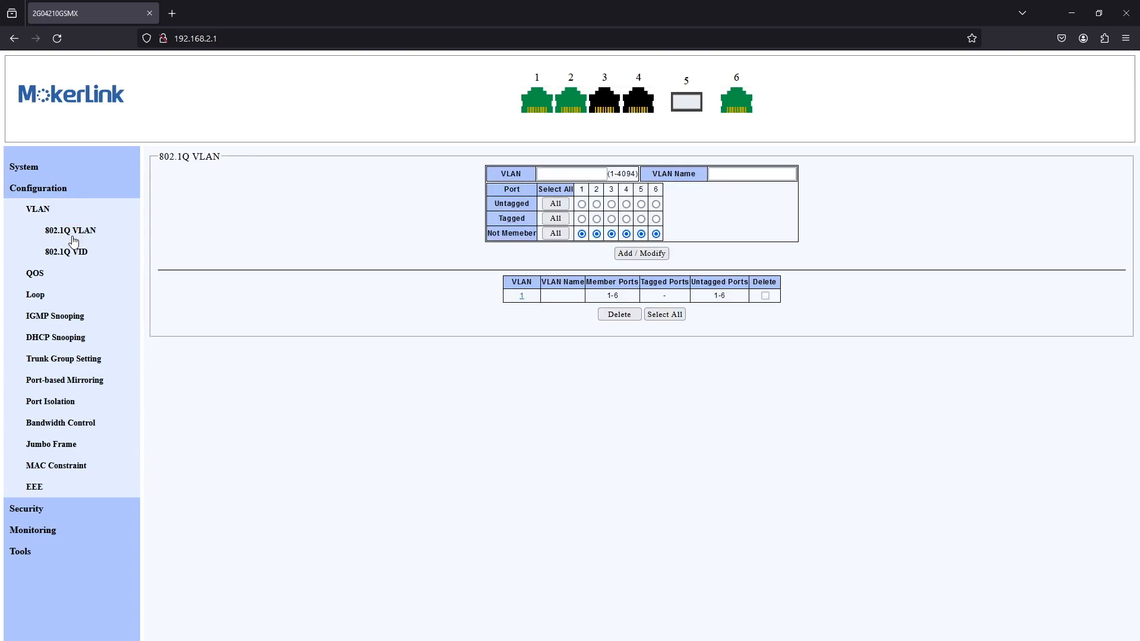
mouse_move(50, 405)
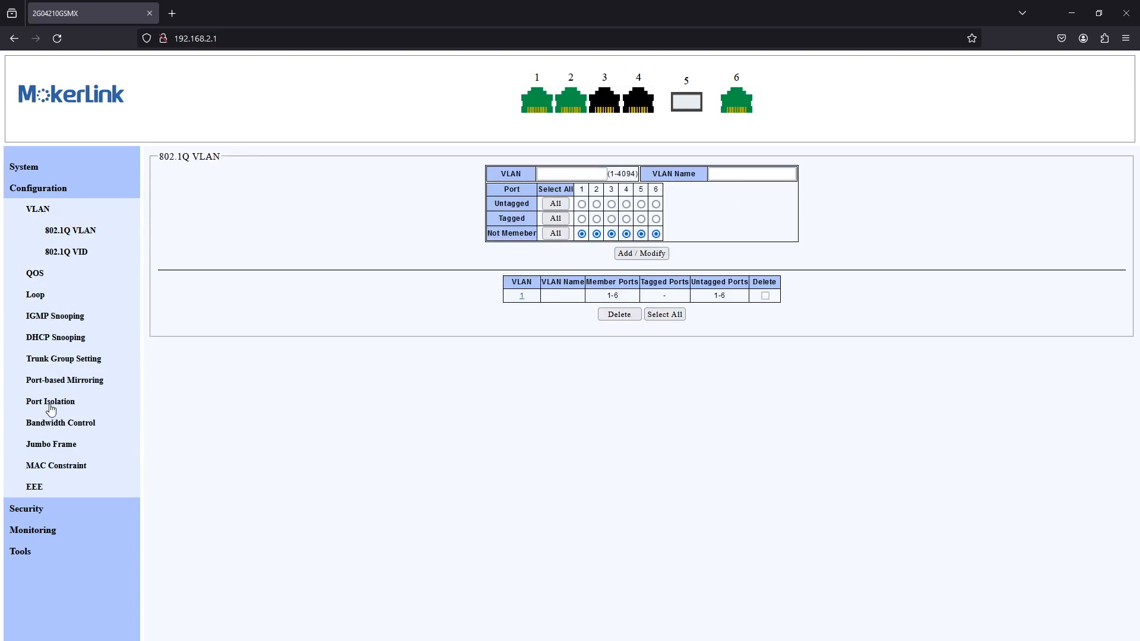
left_click(50, 401)
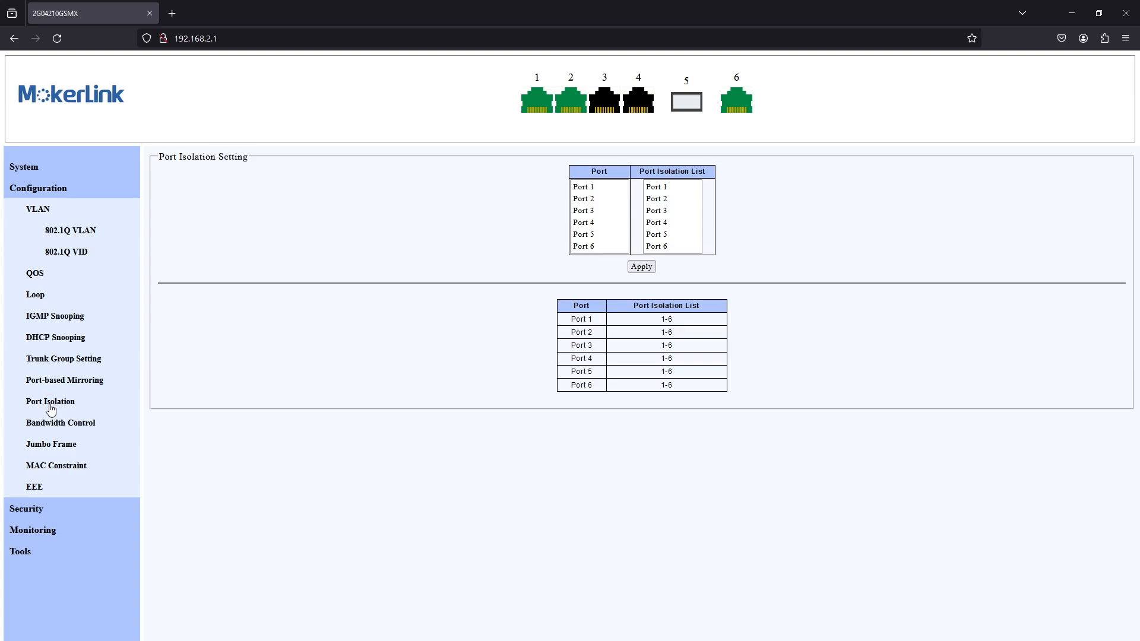